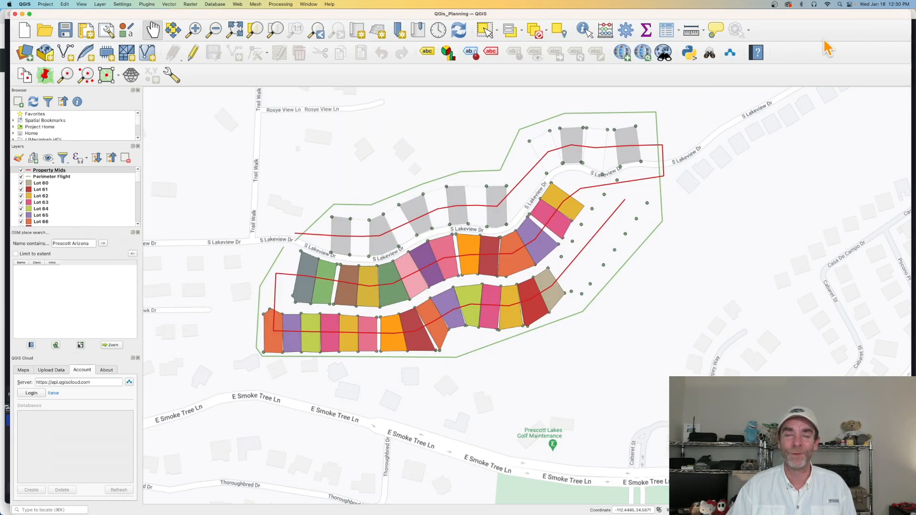
{"action": "mouse_move", "coordinate": [827, 46]}
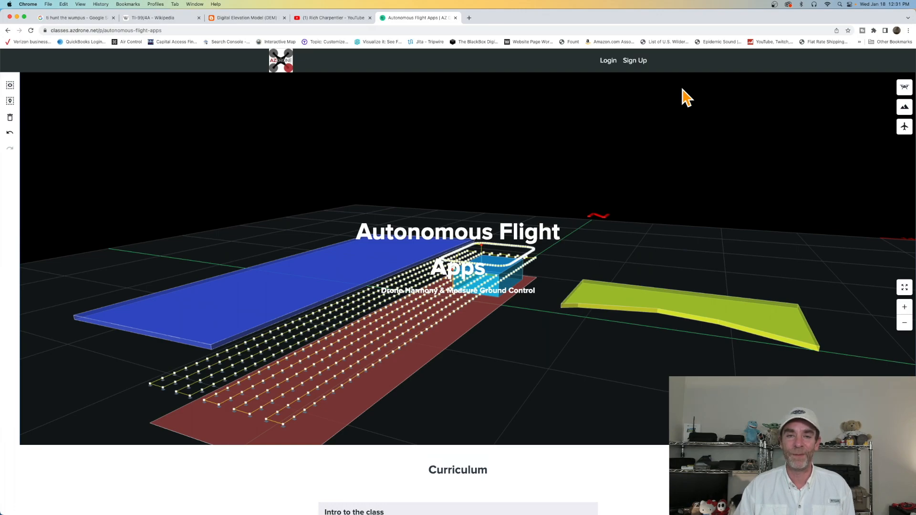
{"action": "mouse_move", "coordinate": [505, 118]}
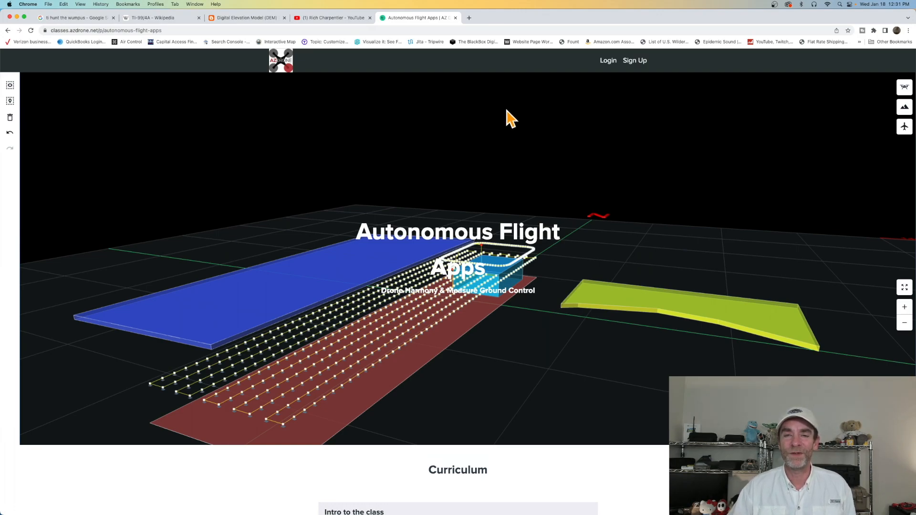
{"action": "scroll", "scroll_direction": "down", "scroll_amount": 3}
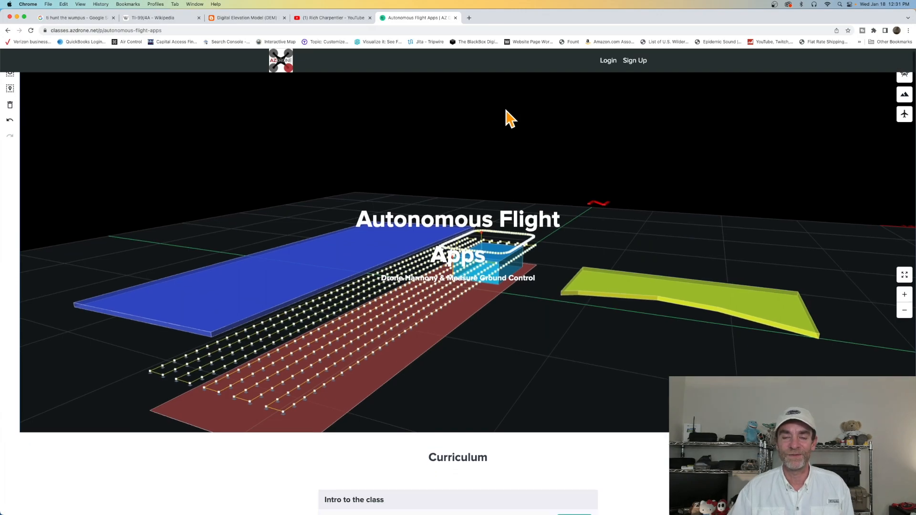
{"action": "scroll", "scroll_direction": "down", "scroll_amount": 3}
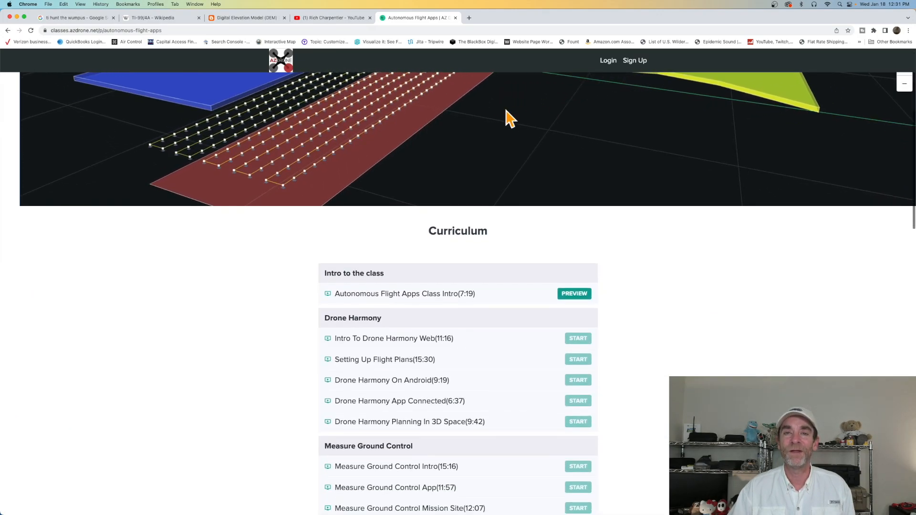
{"action": "scroll", "scroll_direction": "down", "scroll_amount": 3}
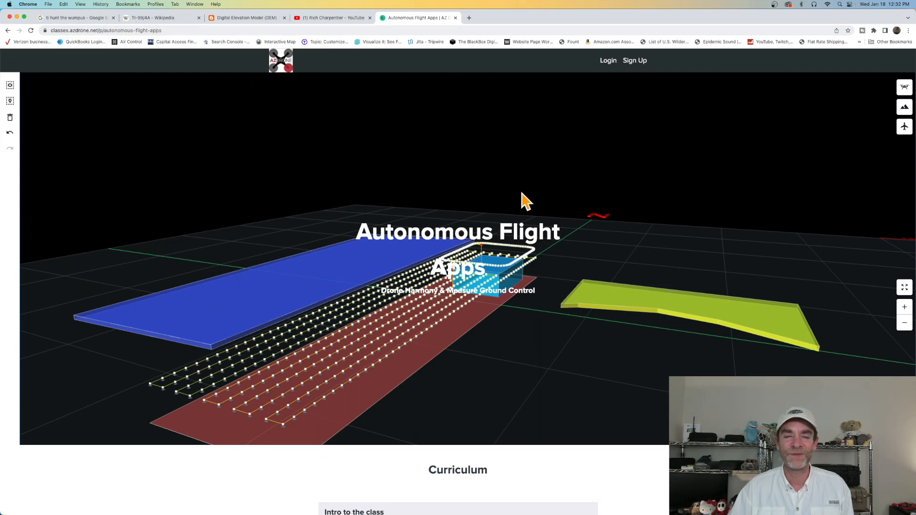
{"action": "scroll", "scroll_direction": "down", "scroll_amount": 3}
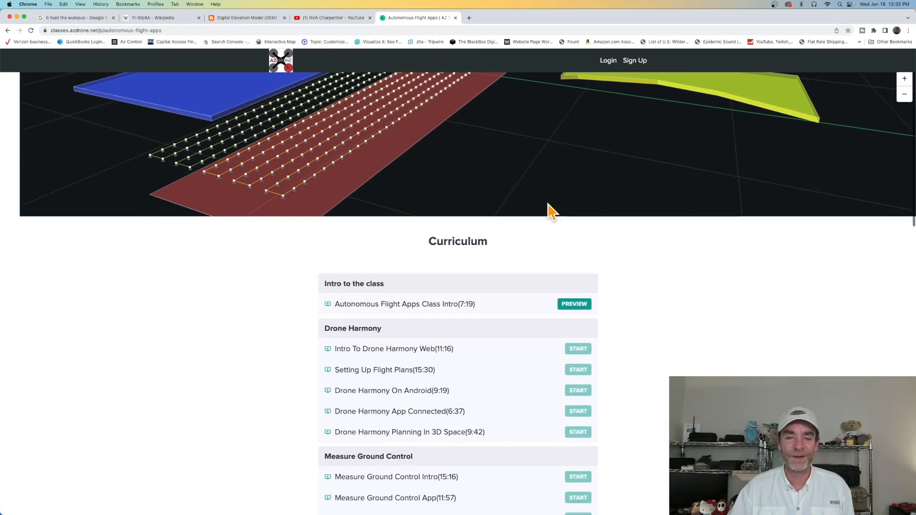
{"action": "scroll", "scroll_direction": "down", "scroll_amount": 3}
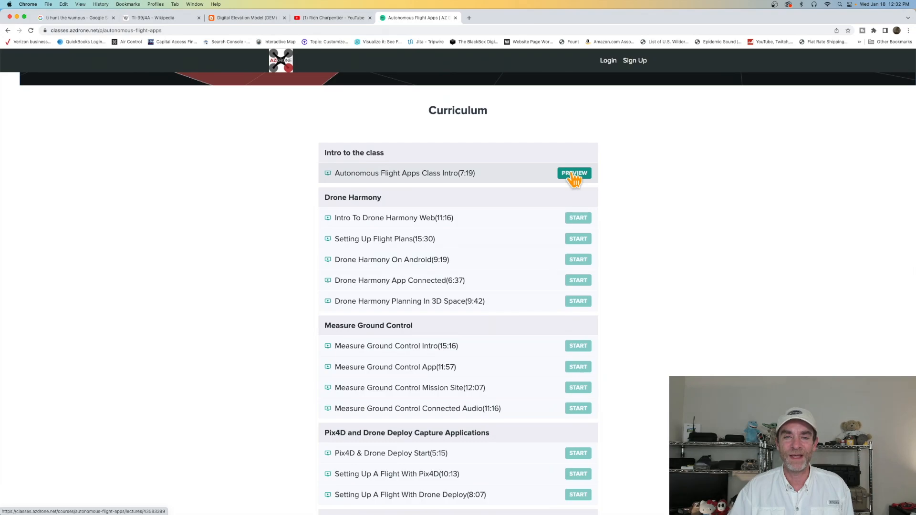
{"action": "mouse_move", "coordinate": [502, 177]}
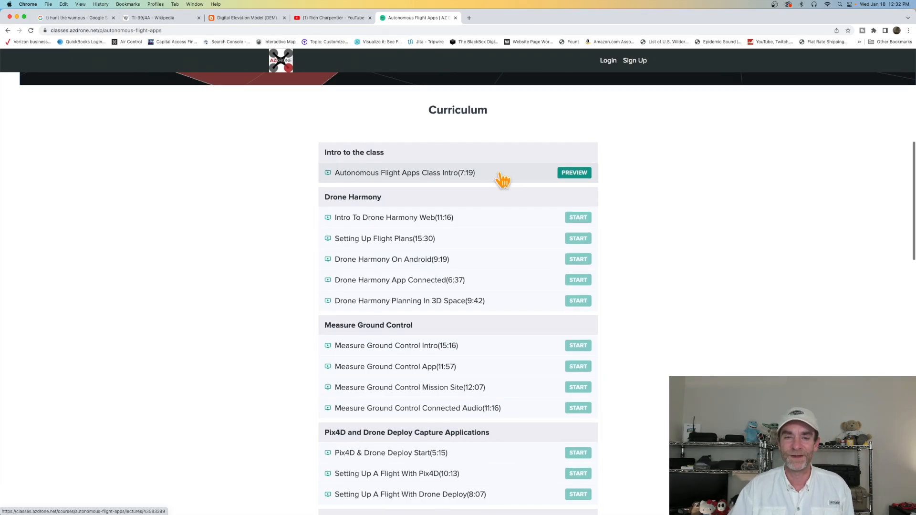
{"action": "scroll", "scroll_direction": "down", "scroll_amount": 3}
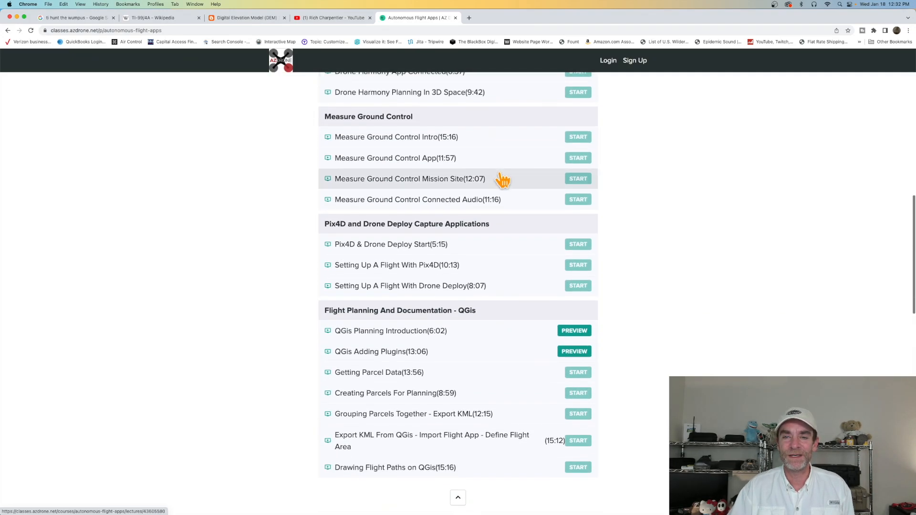
{"action": "scroll", "scroll_direction": "down", "scroll_amount": 3}
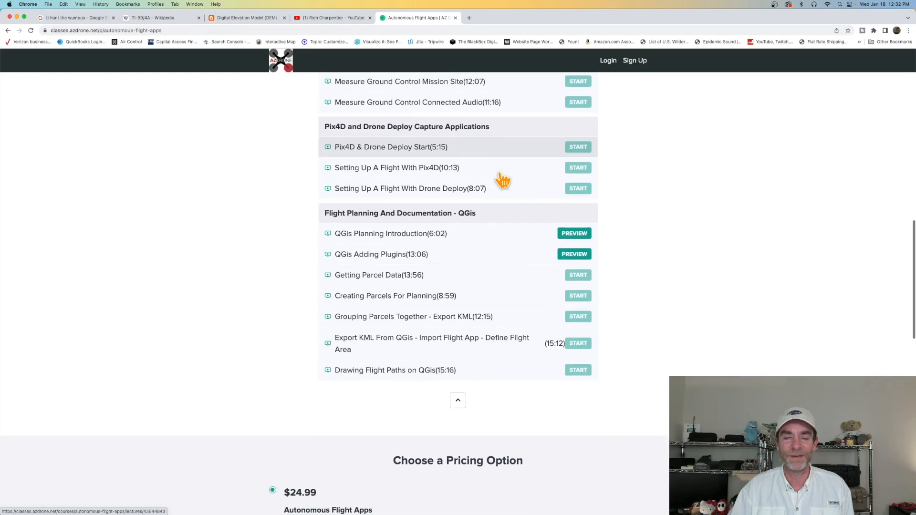
{"action": "scroll", "scroll_direction": "up", "scroll_amount": 3}
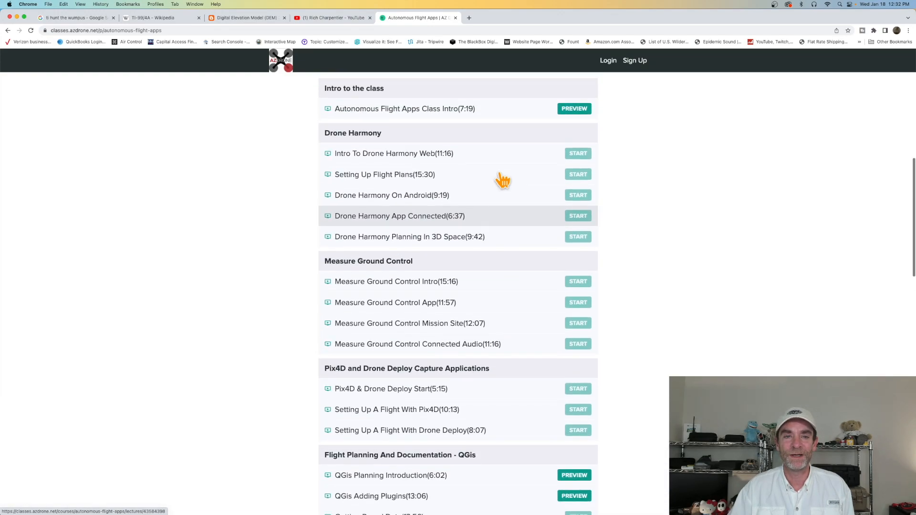
{"action": "scroll", "scroll_direction": "down", "scroll_amount": 3}
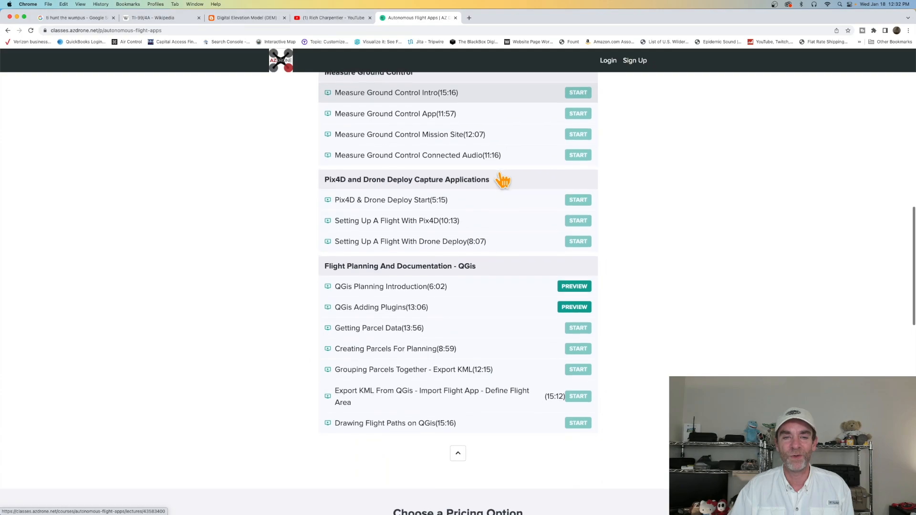
{"action": "scroll", "scroll_direction": "down", "scroll_amount": 3}
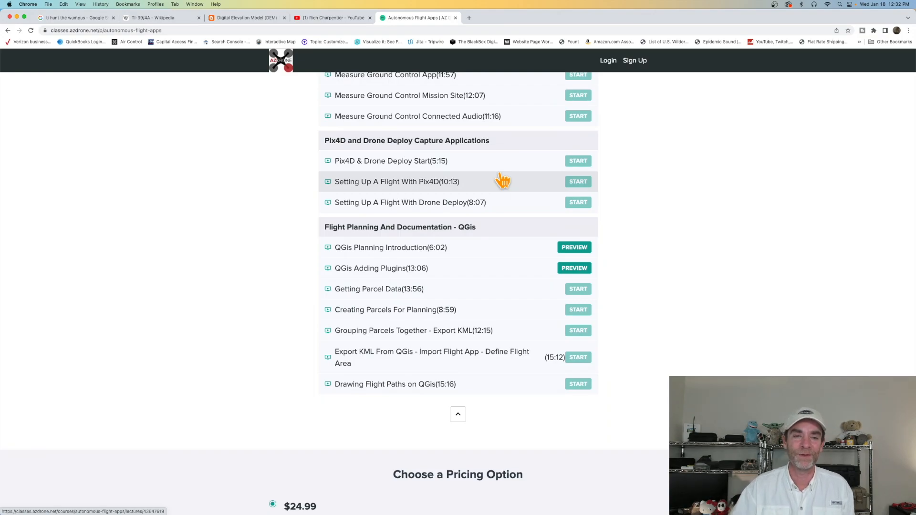
{"action": "scroll", "scroll_direction": "down", "scroll_amount": 3}
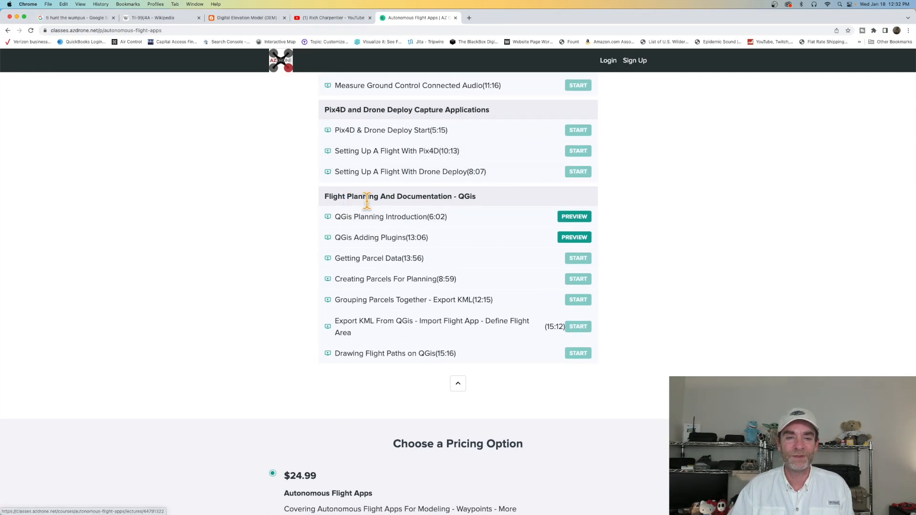
{"action": "mouse_move", "coordinate": [487, 204]}
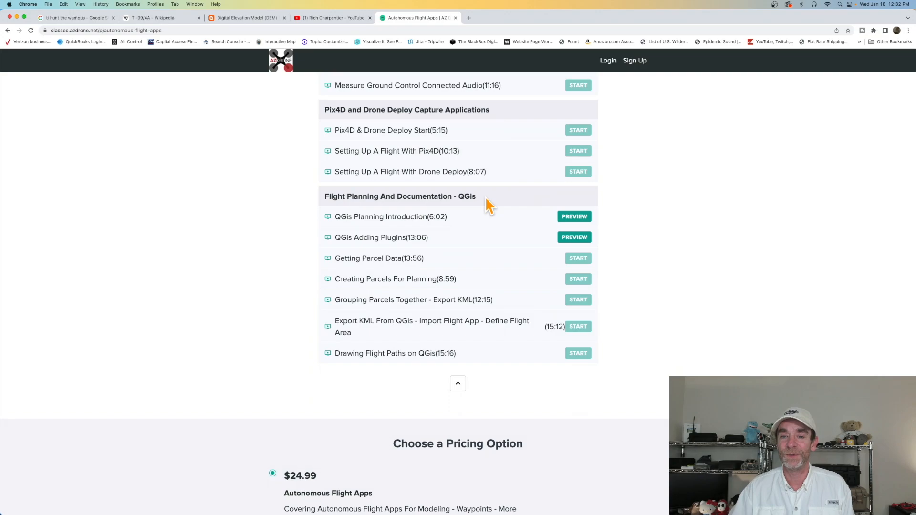